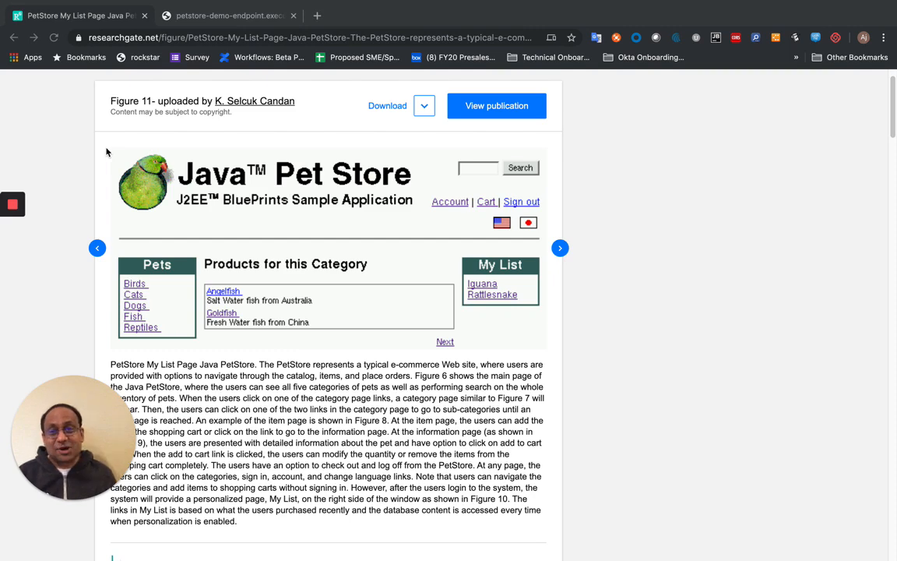
# - Switch to the petstore-demo-endpoint tab showing three dogs (ids 4-6) for type Dog, page 2
pyautogui.click(226, 16)
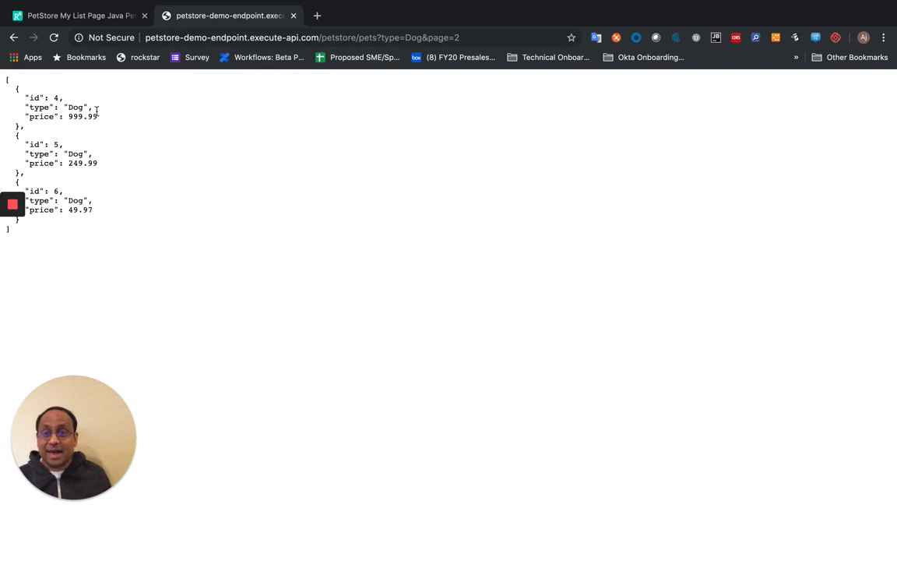
pyautogui.moveTo(105, 215)
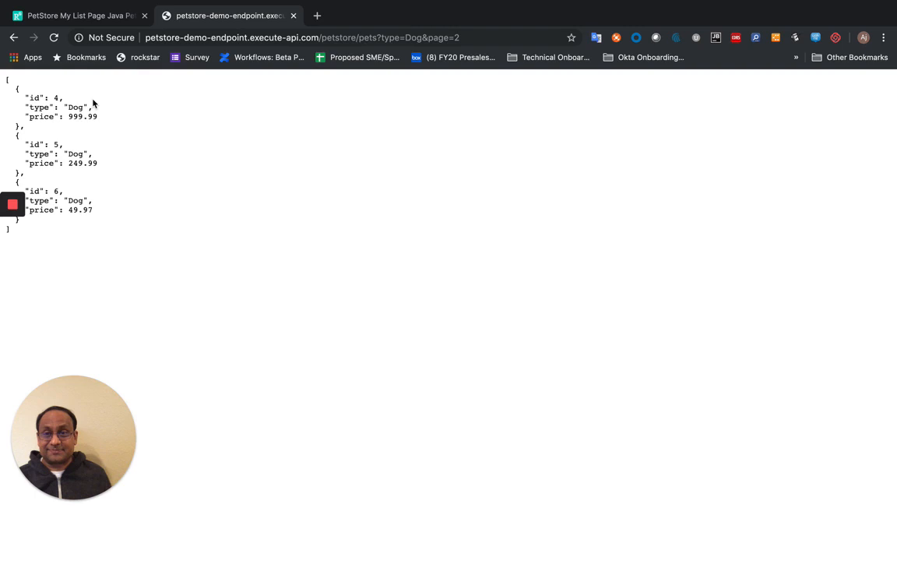
pyautogui.moveTo(99, 191)
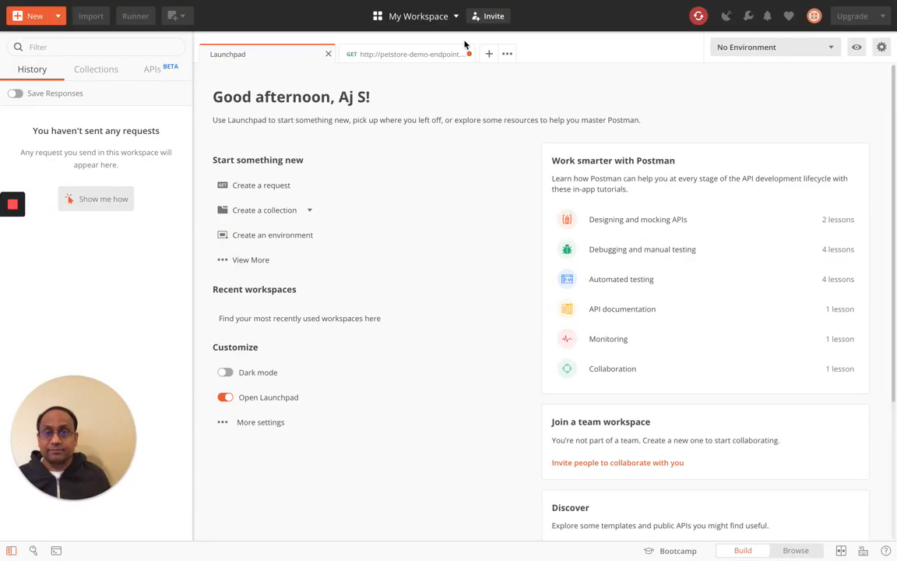
# - Open the Pet Store GET request, check its type=Dog and page=2 params, and send it
pyautogui.click(406, 54)
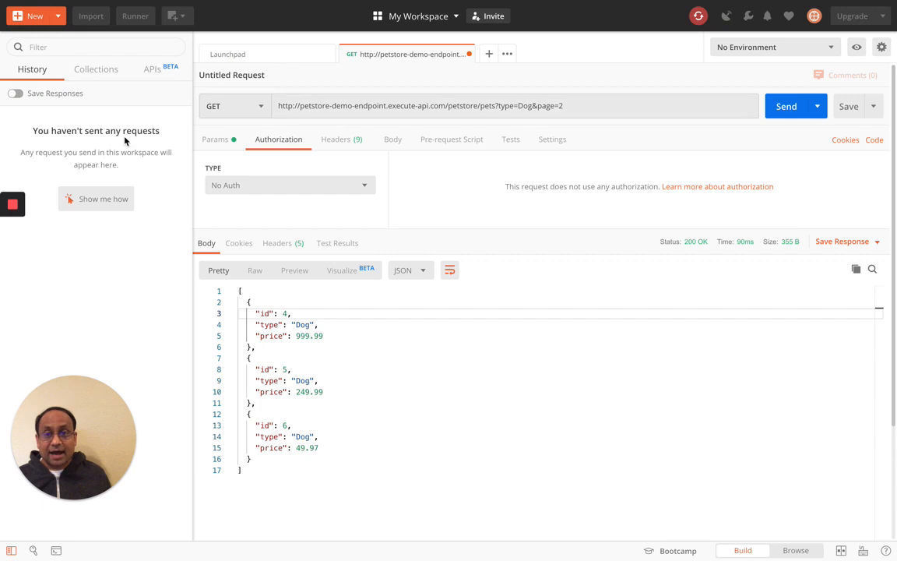
pyautogui.click(215, 139)
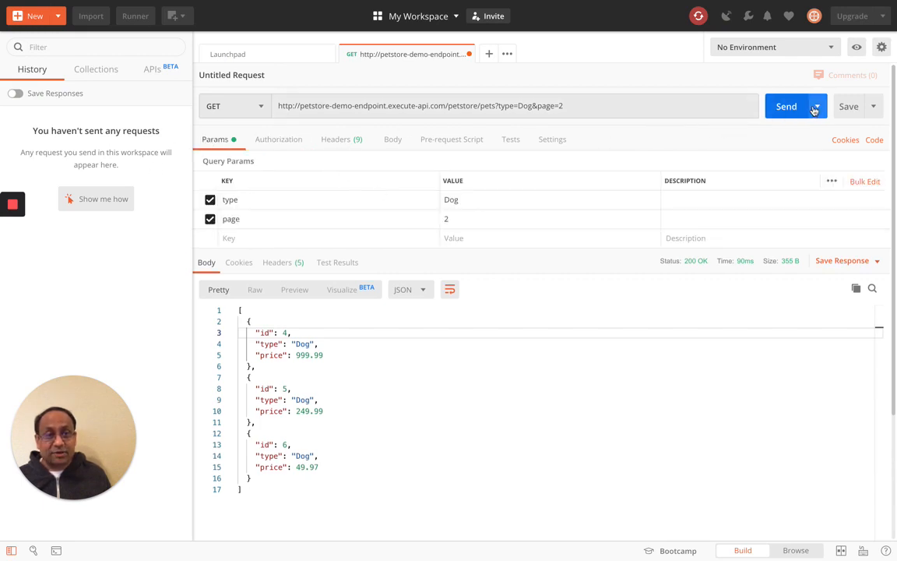
pyautogui.click(786, 106)
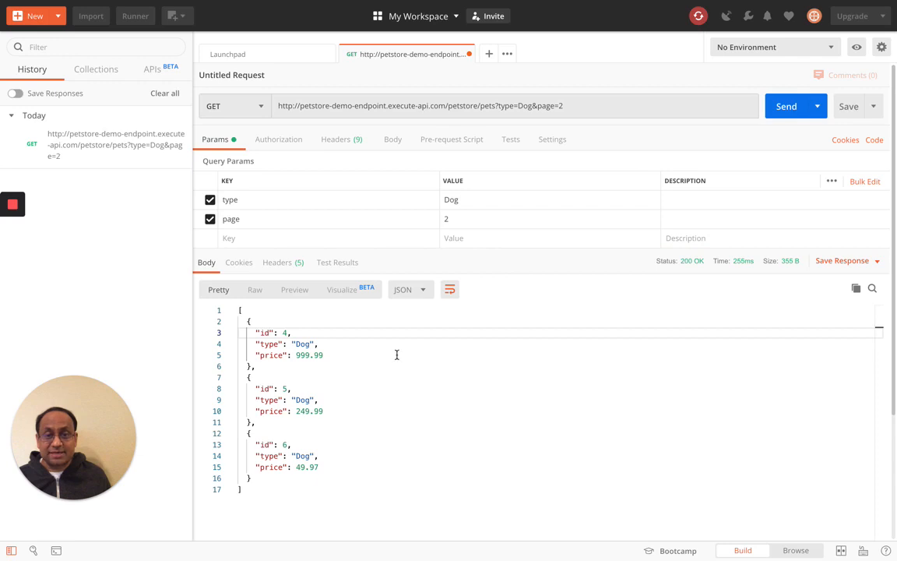
pyautogui.moveTo(341, 471)
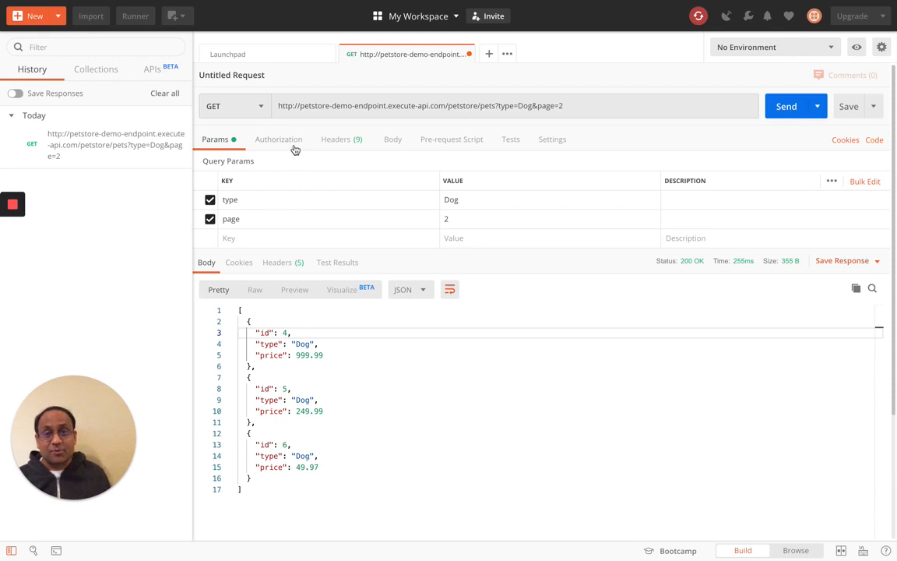
# - Set the request's Authorization type to Basic Auth with username admin and a password
pyautogui.click(278, 138)
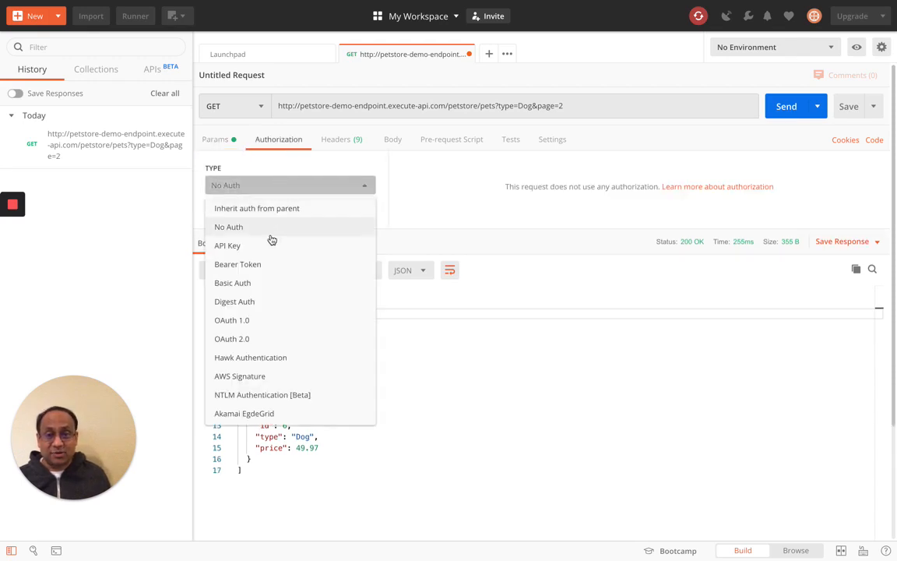
pyautogui.click(232, 282)
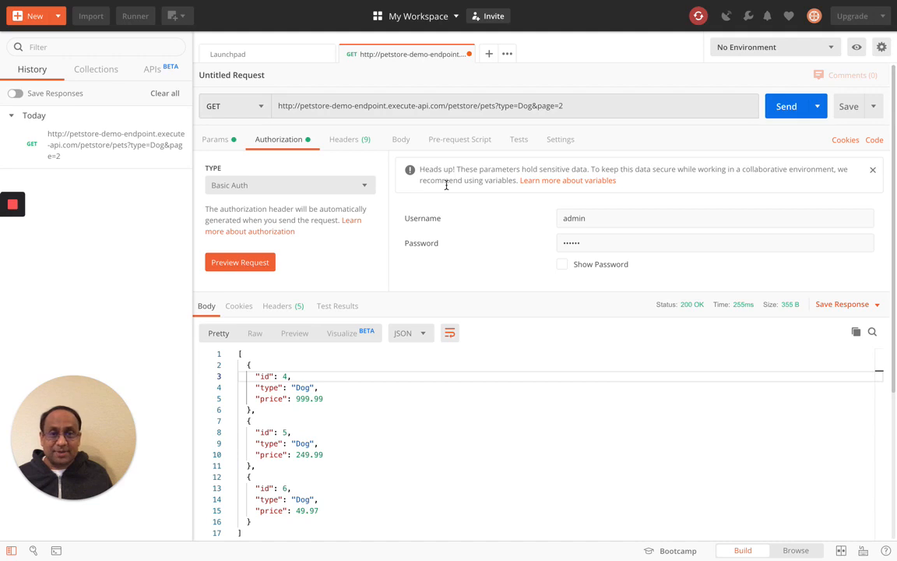
pyautogui.moveTo(356, 148)
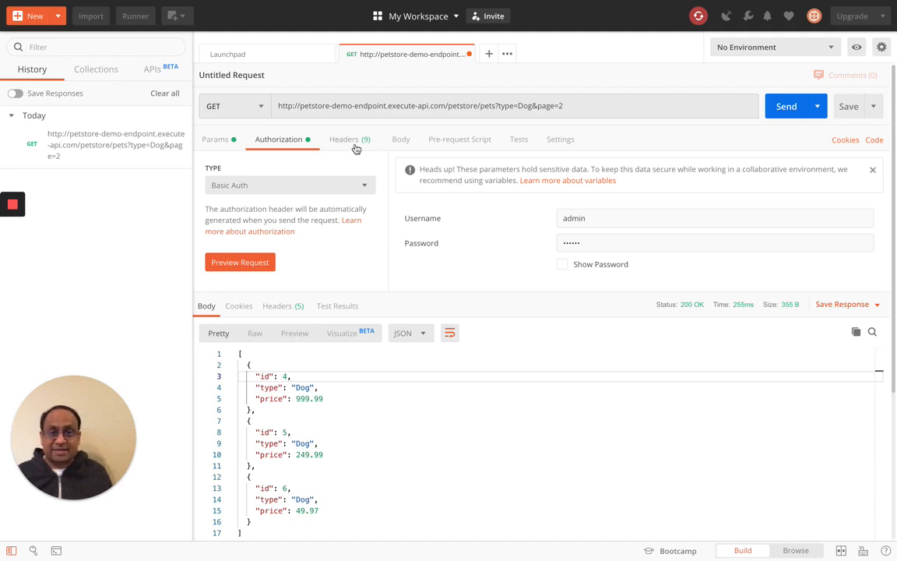
pyautogui.click(344, 139)
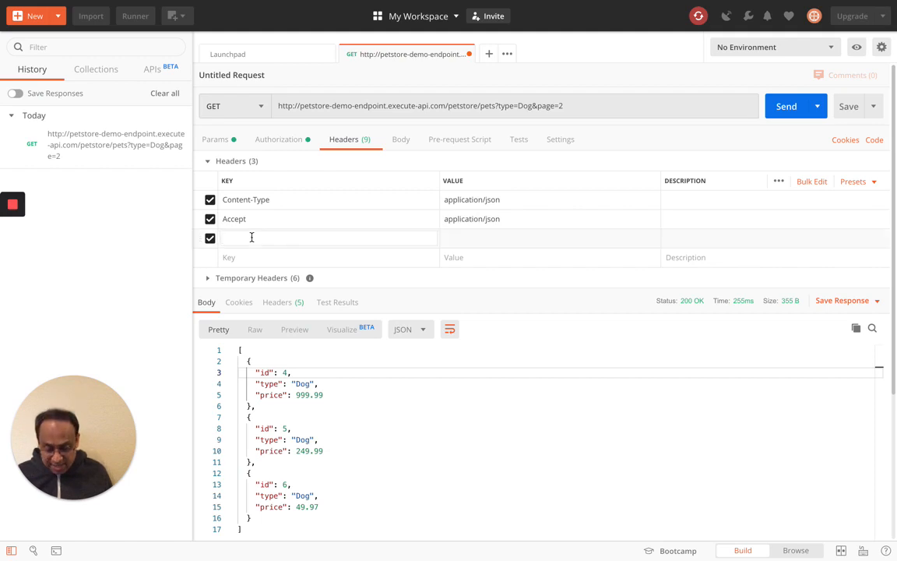
pyautogui.write('Authorization')
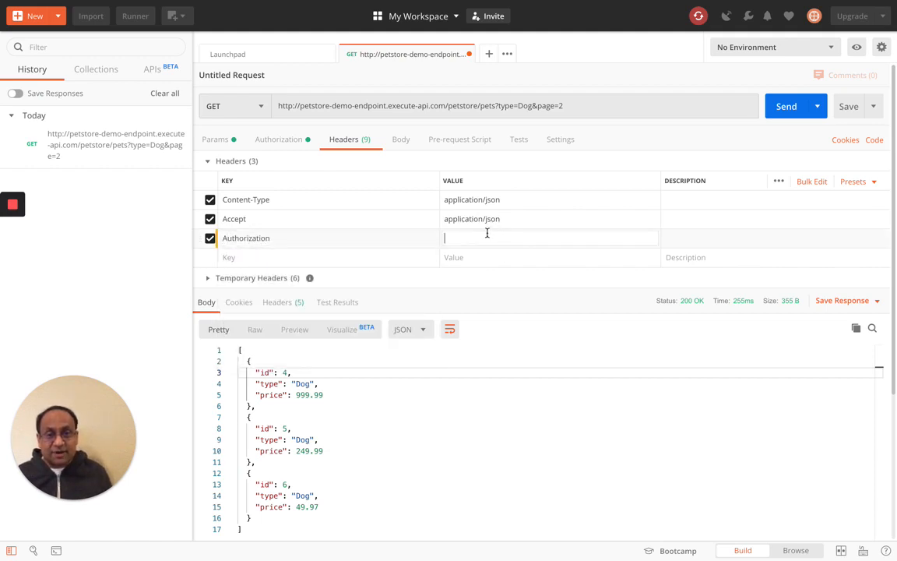
pyautogui.write('Basic')
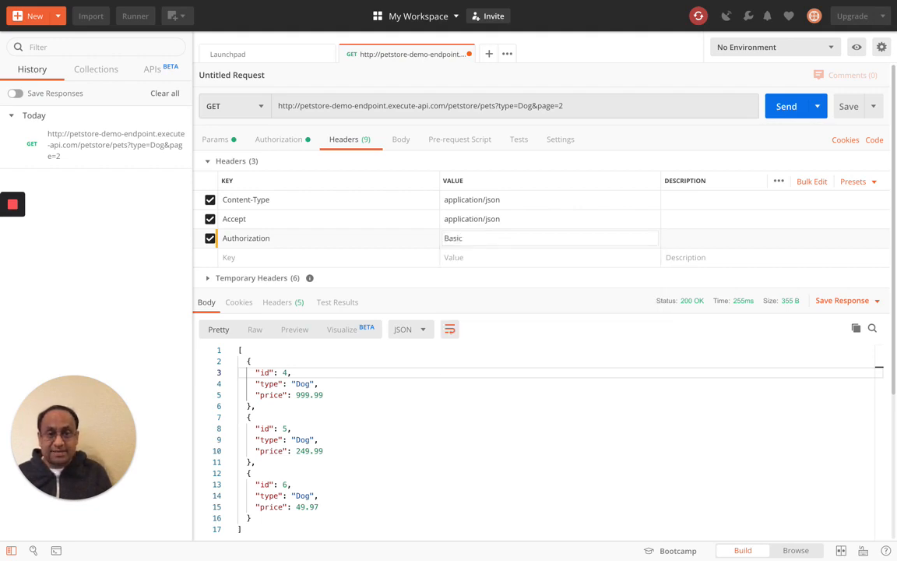
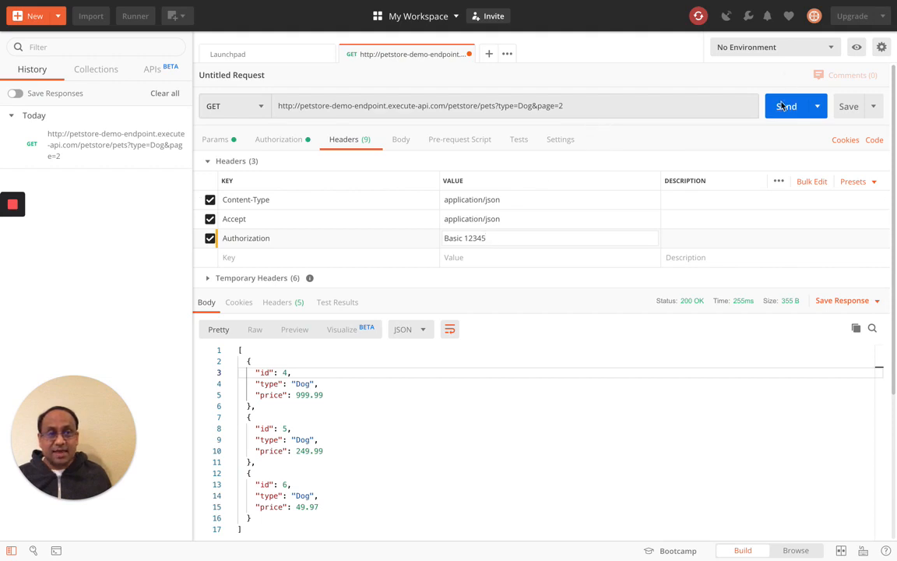
# - Resend the GET request with the Authorization header and review the three-dog JSON response
pyautogui.click(786, 106)
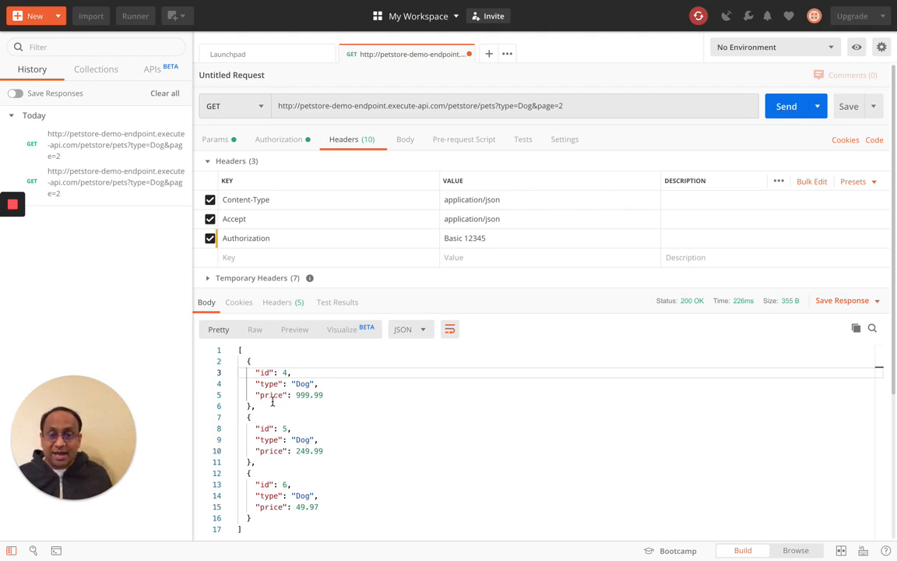
pyautogui.moveTo(294, 427)
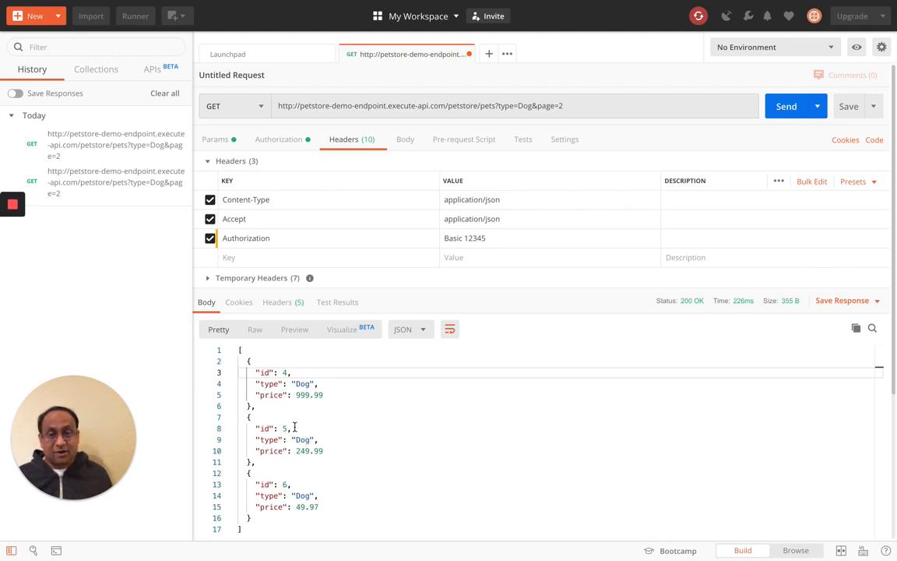